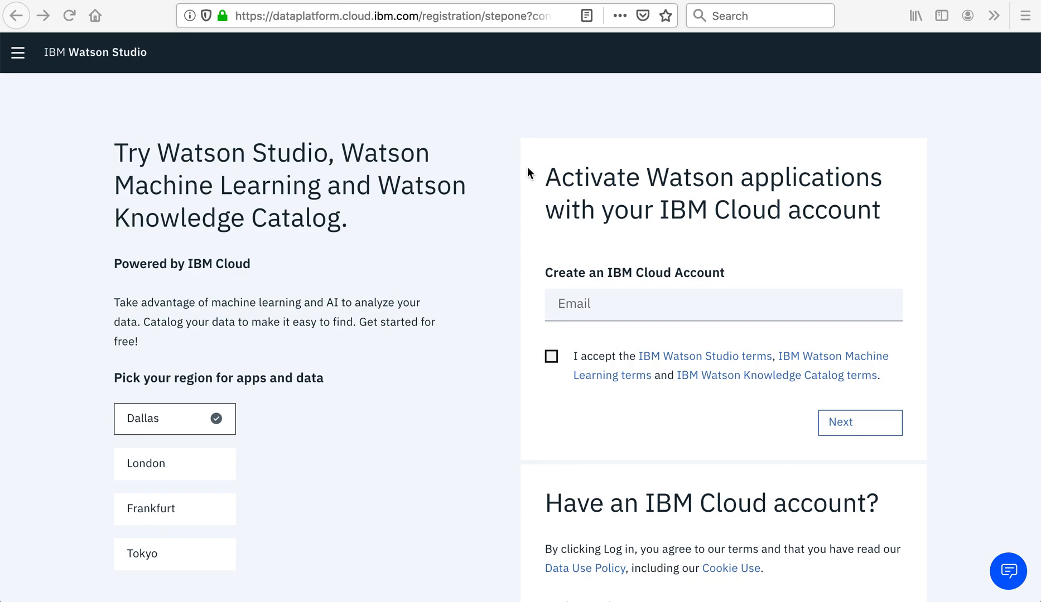
Step: Scroll down the Add other Watson apps page to reach Knowledge Catalog
scroll("down", 3)
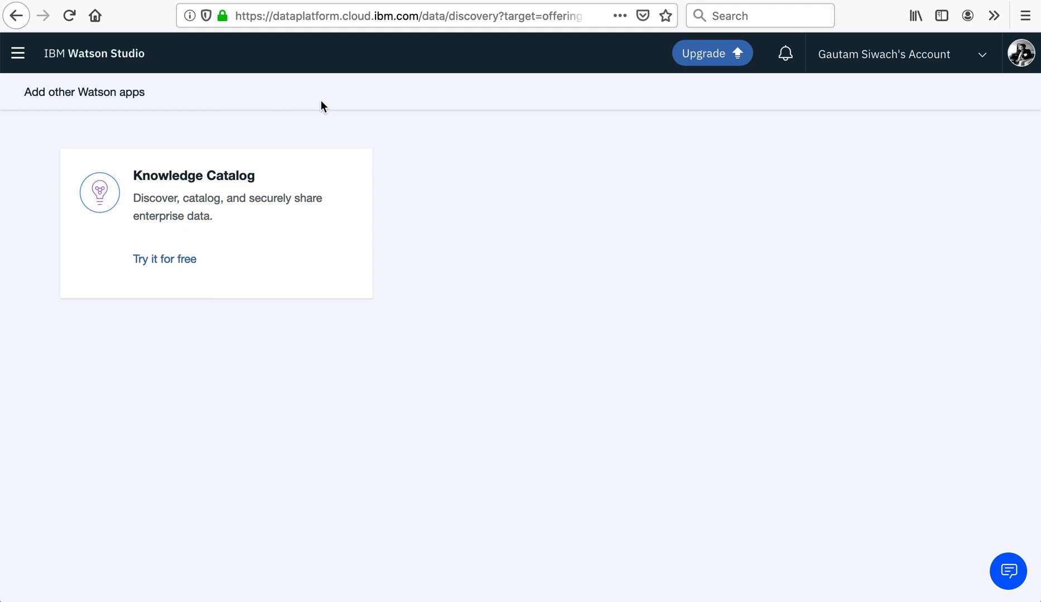
mouse_move(268, 320)
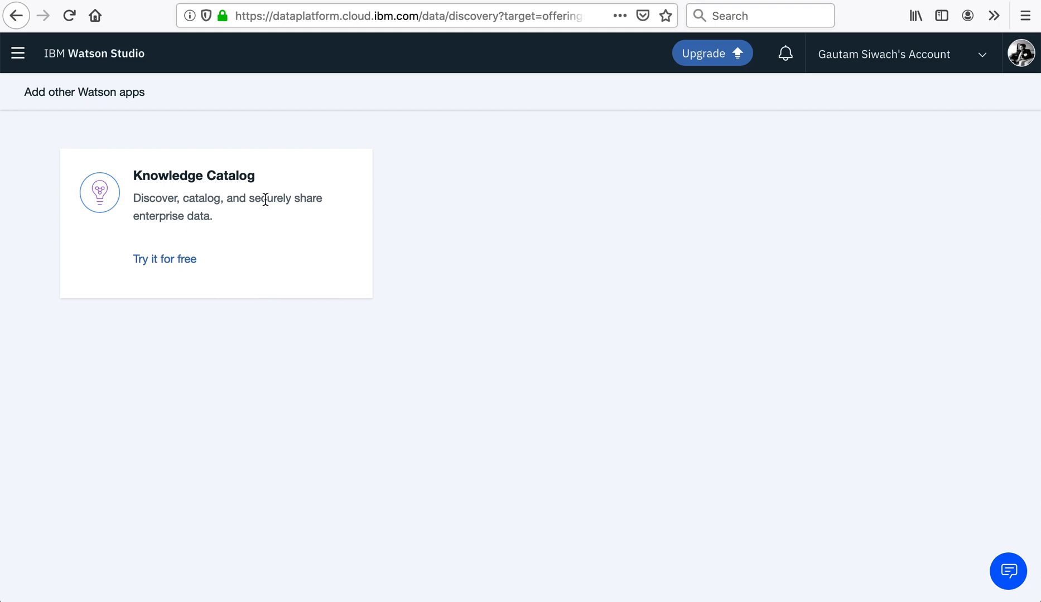
mouse_move(299, 238)
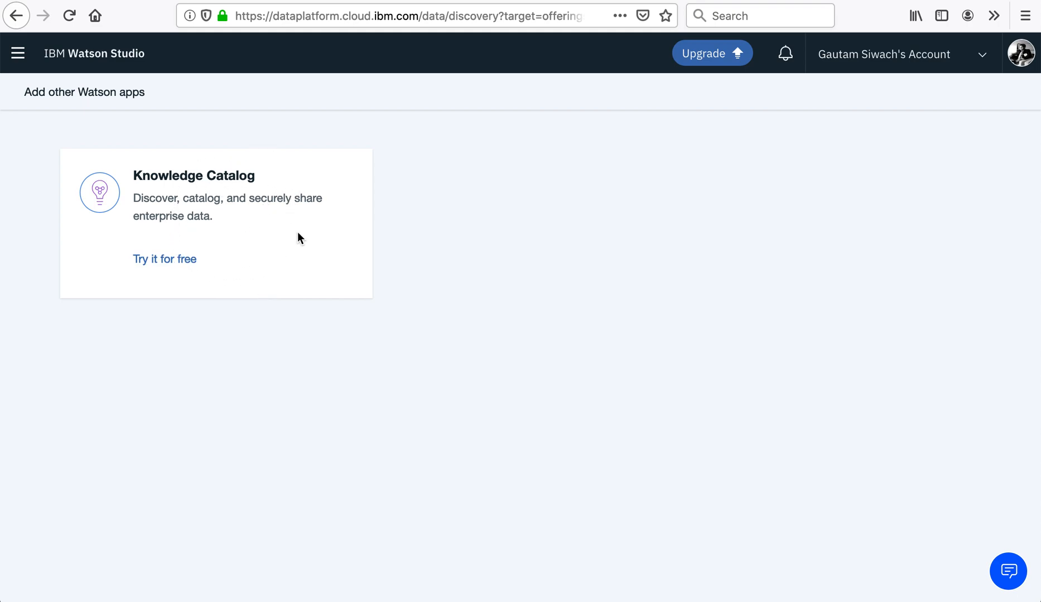
mouse_move(275, 255)
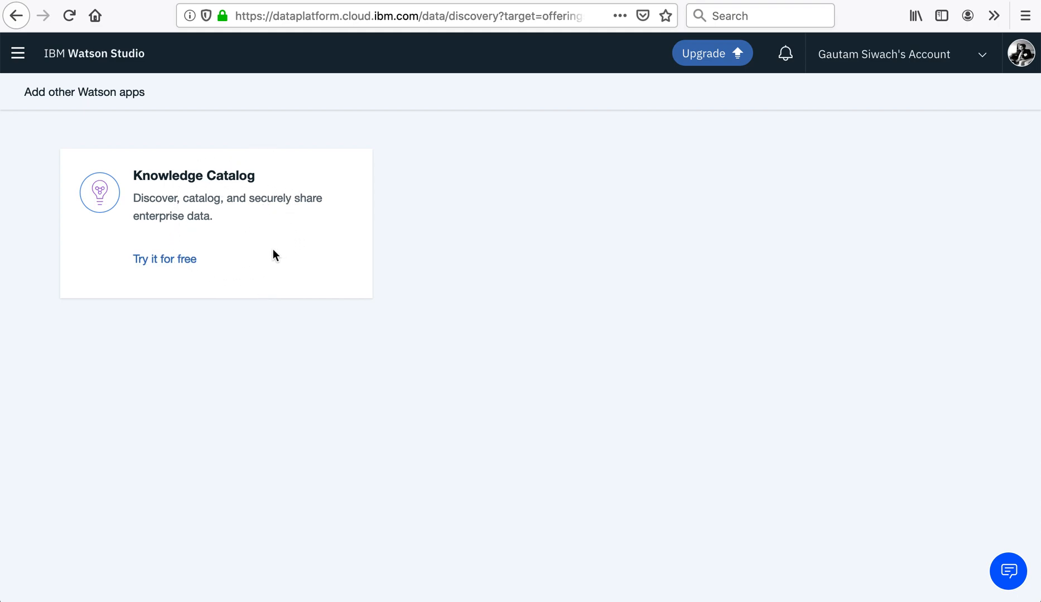
mouse_move(164, 259)
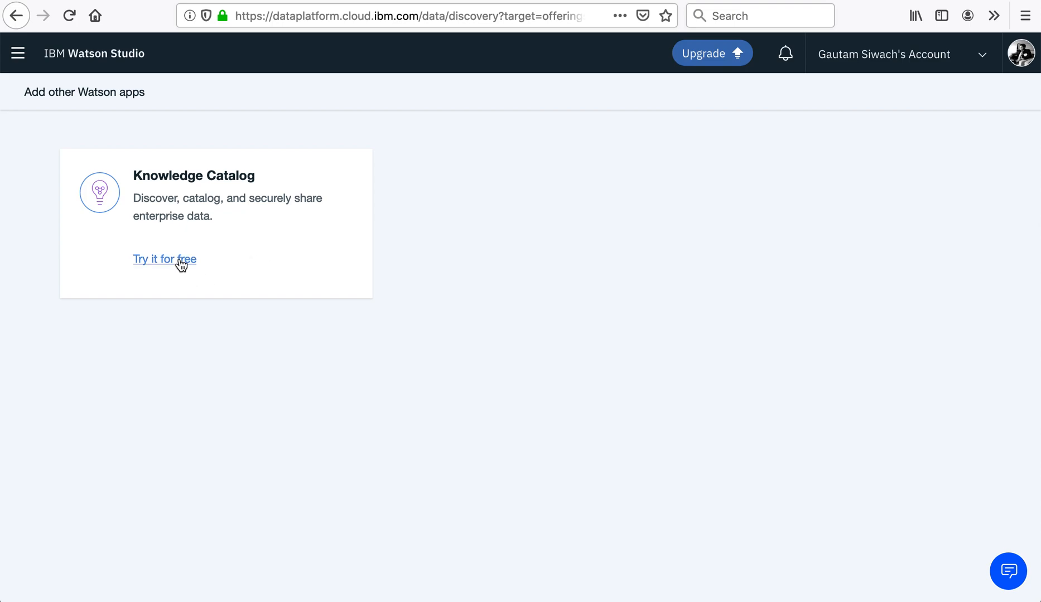
Step: Open Knowledge Catalog's free trial and review all pricing plans down to Create, keeping Lite
left_click(164, 259)
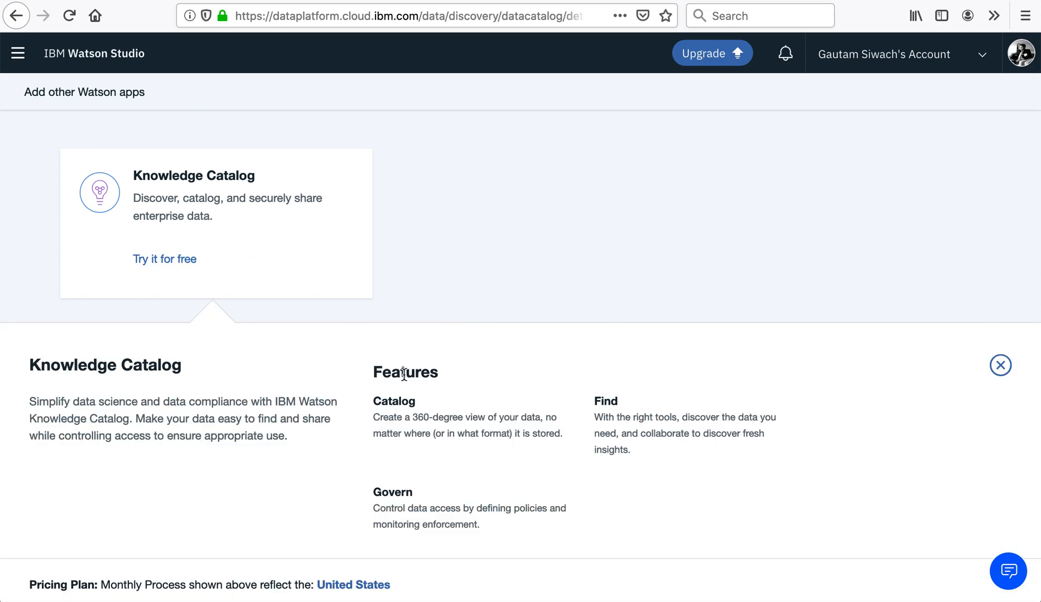
scroll("down", 3)
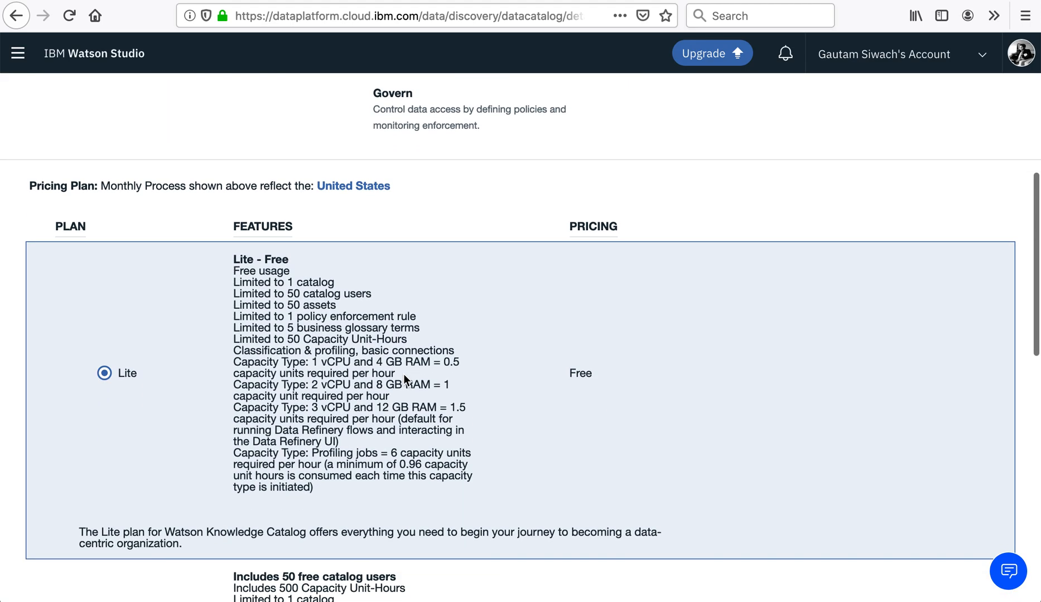
scroll("down", 3)
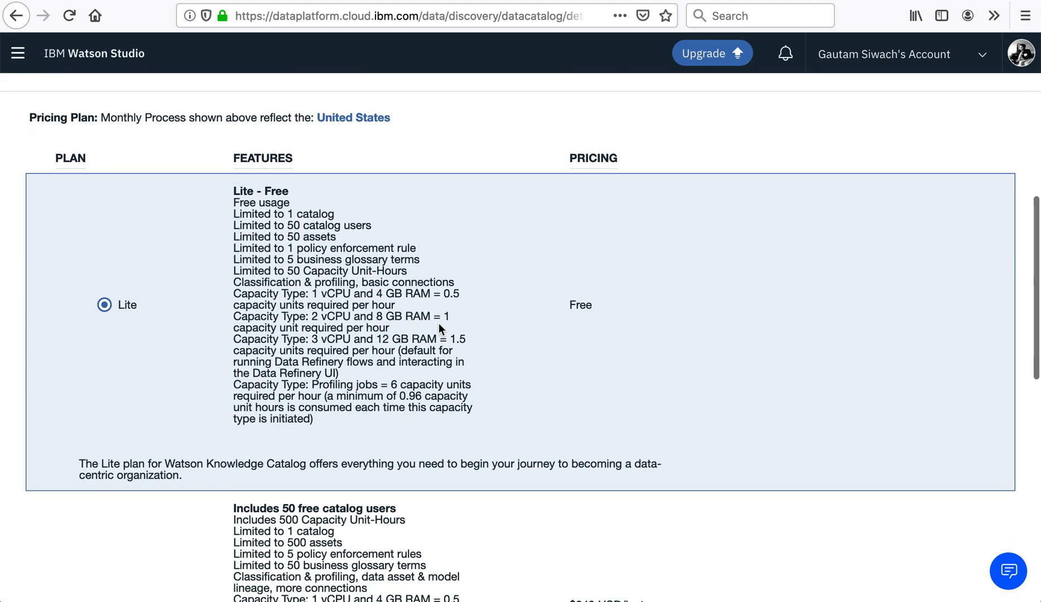
scroll("down", 3)
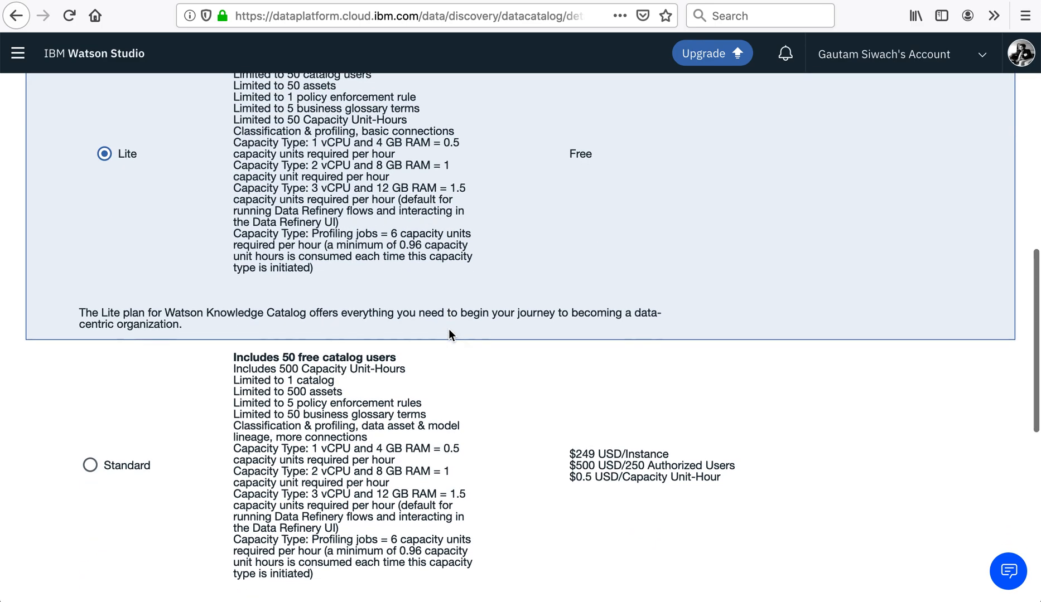
scroll("down", 3)
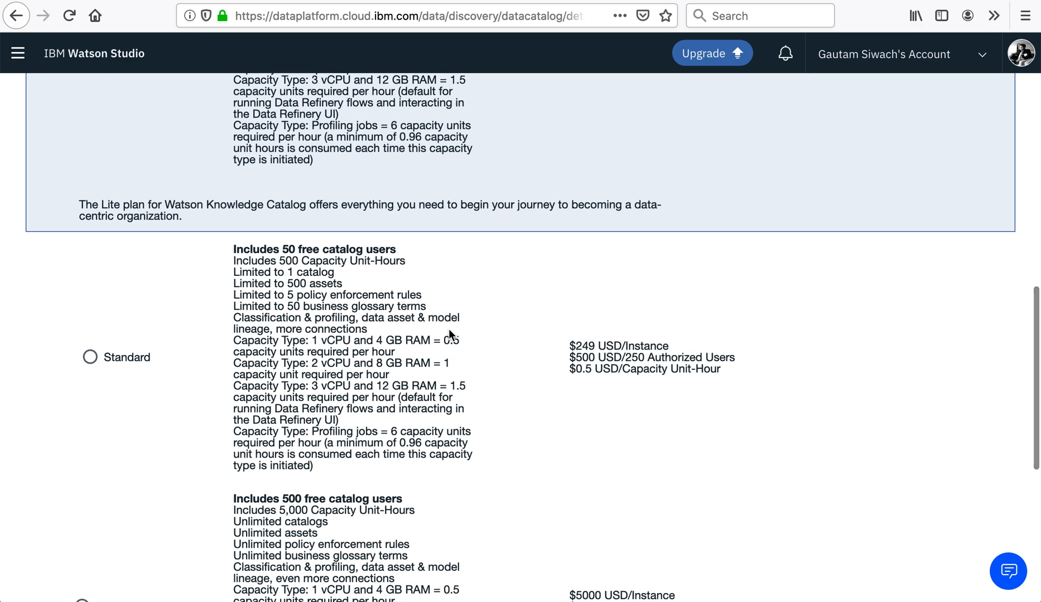
mouse_move(479, 379)
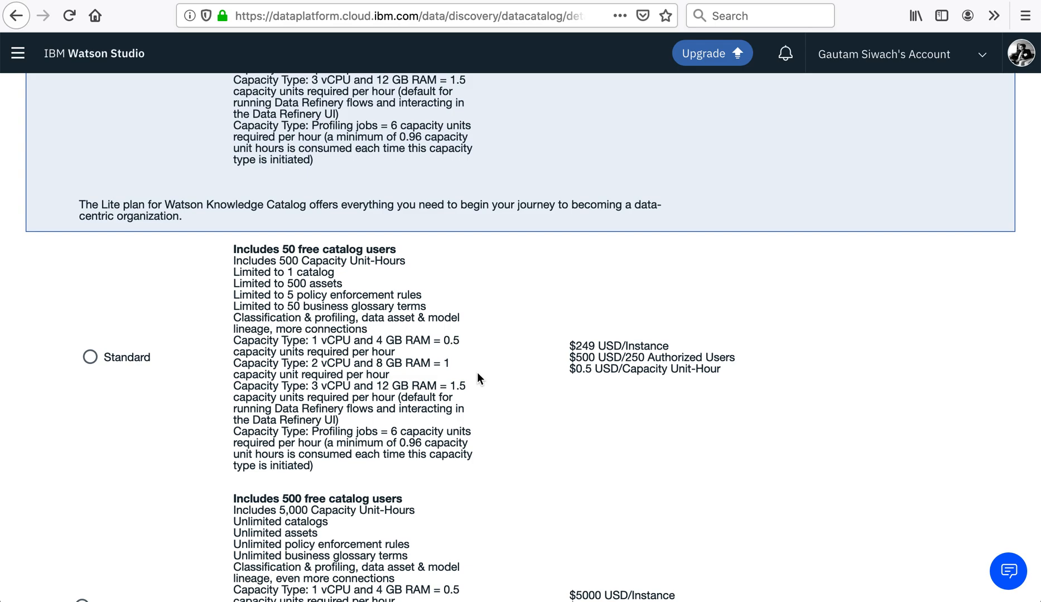
scroll("down", 3)
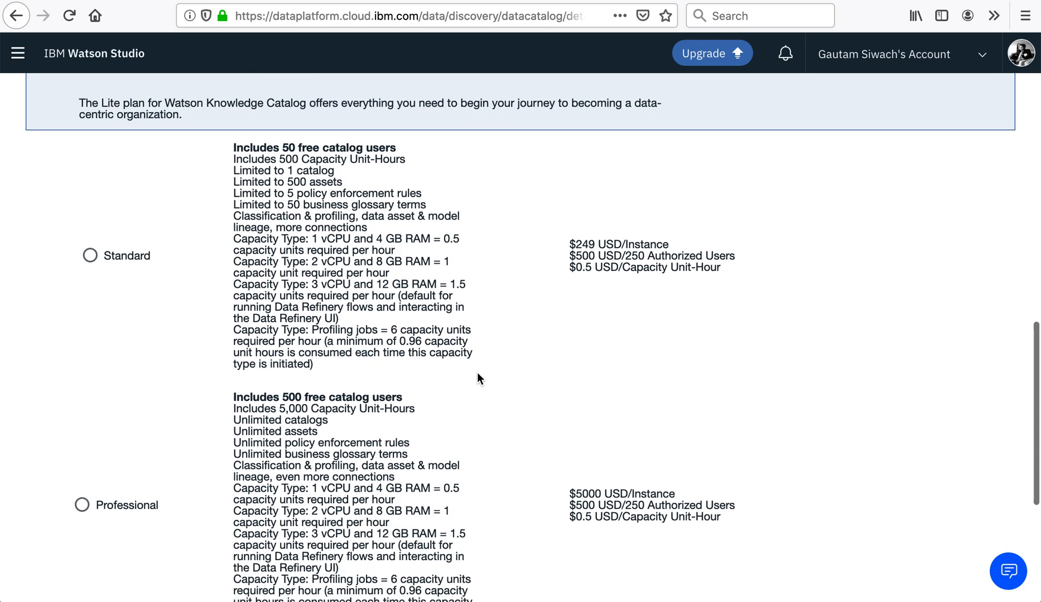
scroll("down", 3)
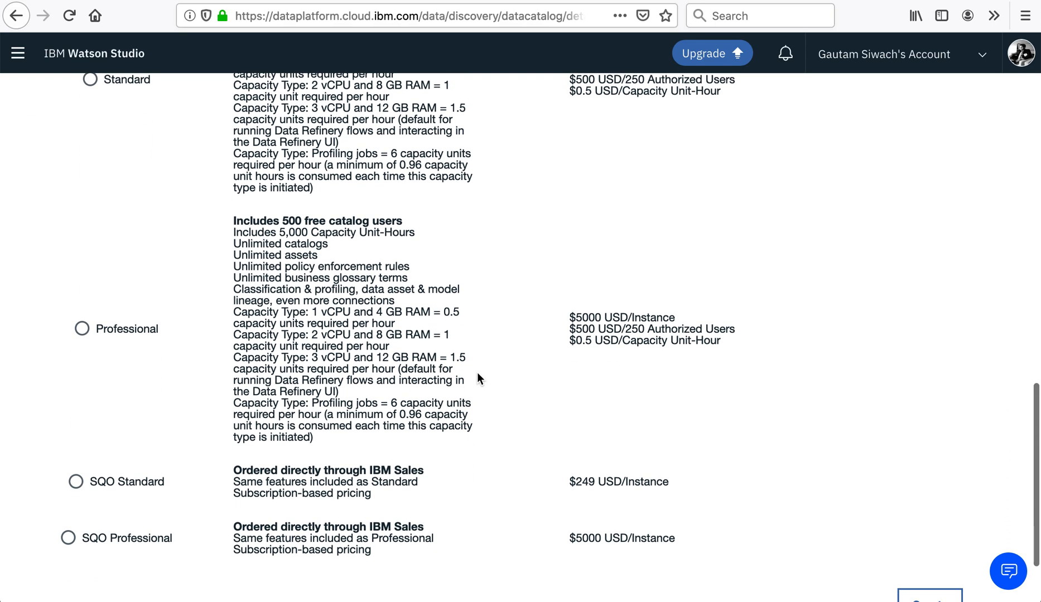
scroll("down", 3)
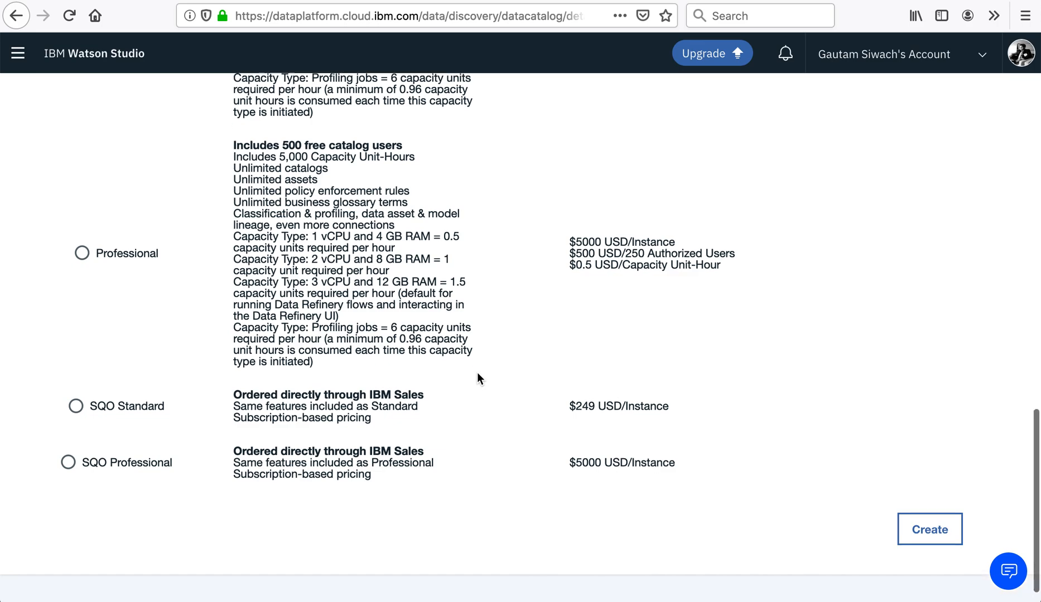
scroll("down", 3)
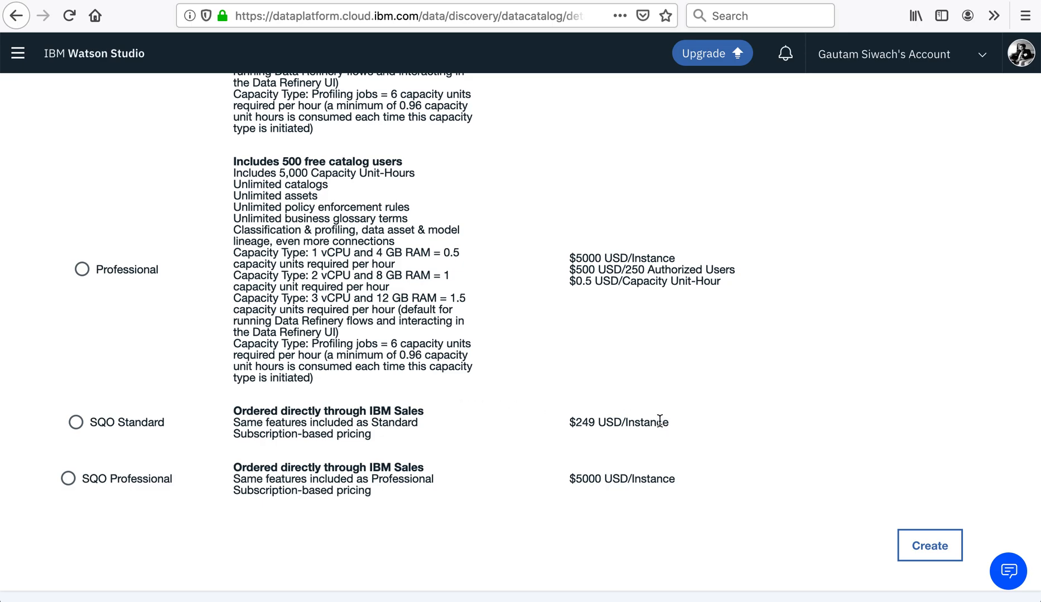
scroll("up", 3)
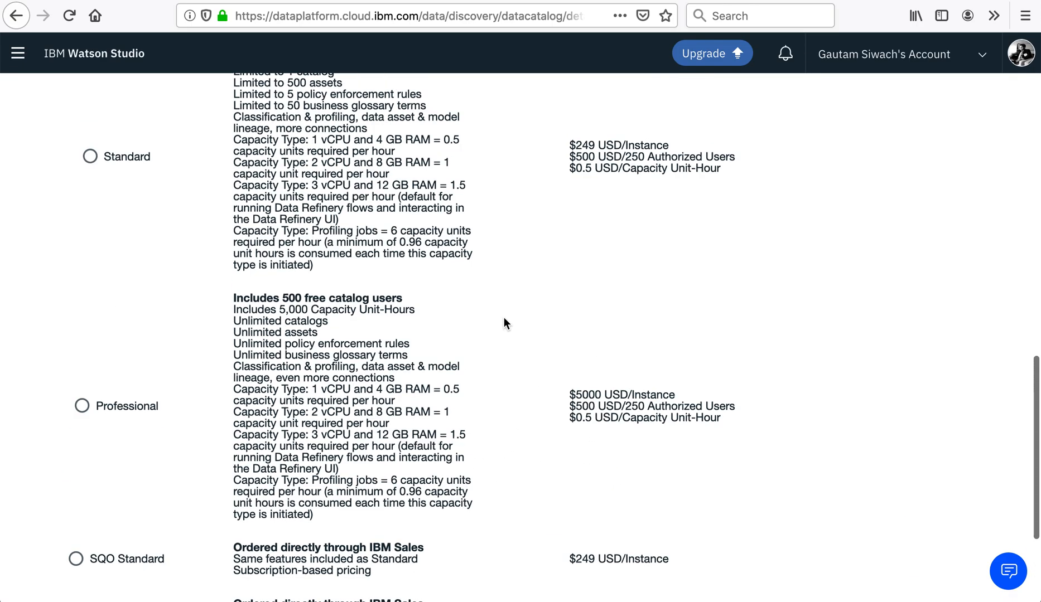
scroll("down", 3)
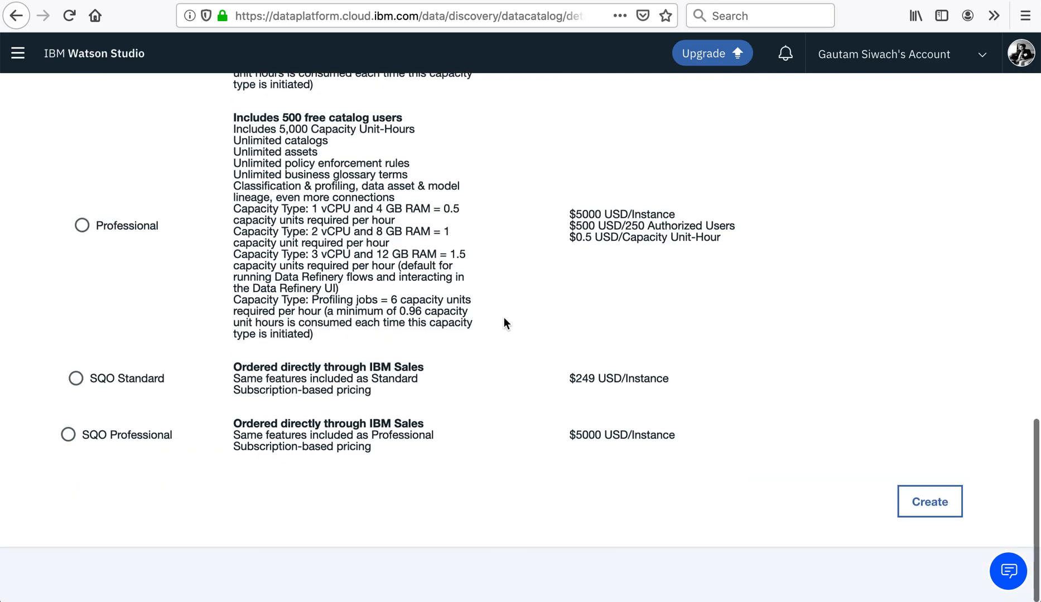
mouse_move(778, 419)
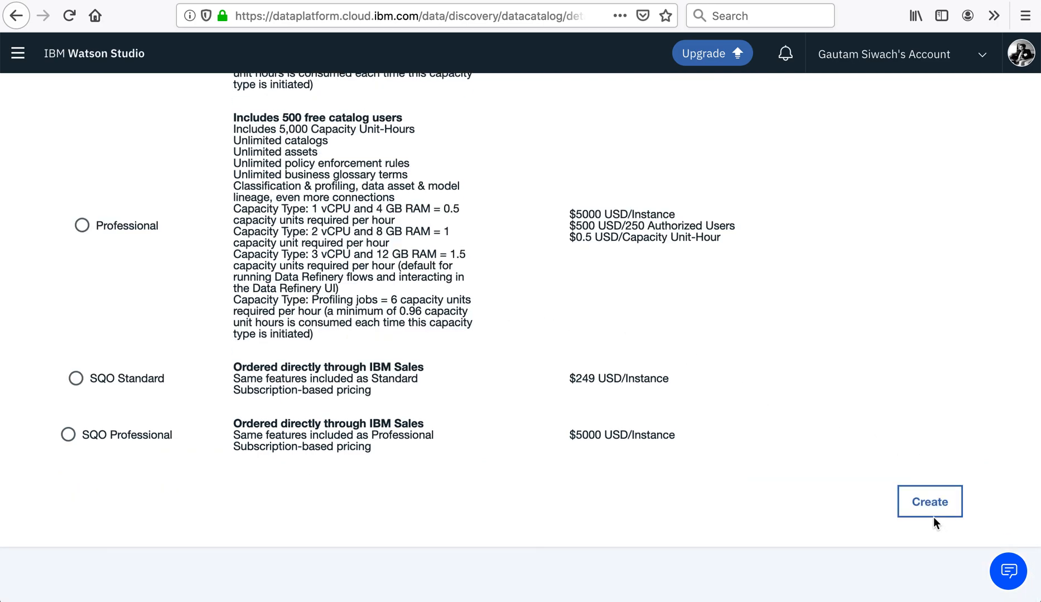
Step: Create and confirm the Lite Knowledge Catalog in Dallas, default resource group, named datacatalog-wt
left_click(929, 501)
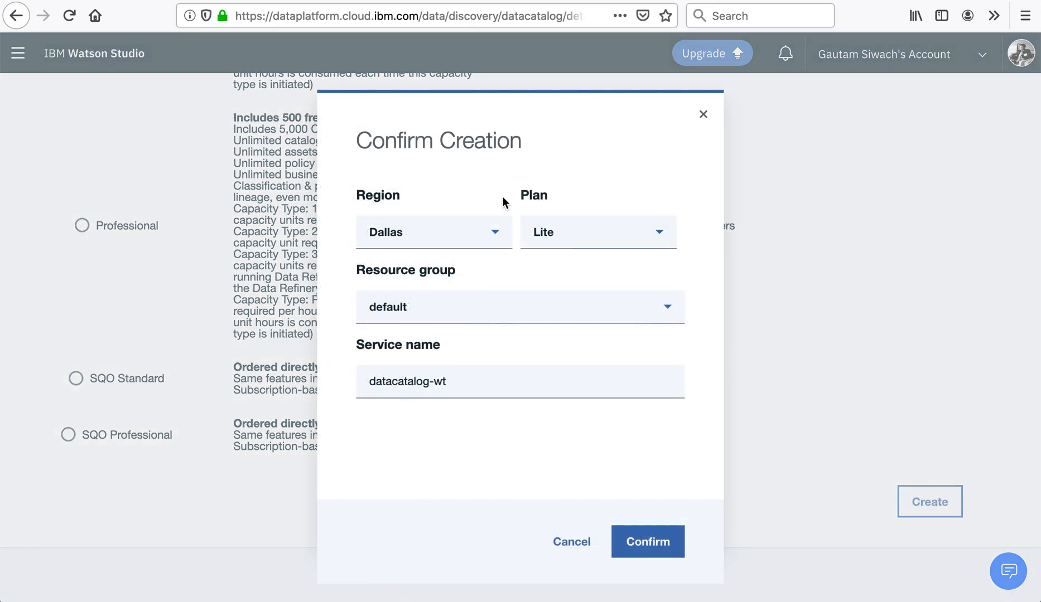
mouse_move(531, 215)
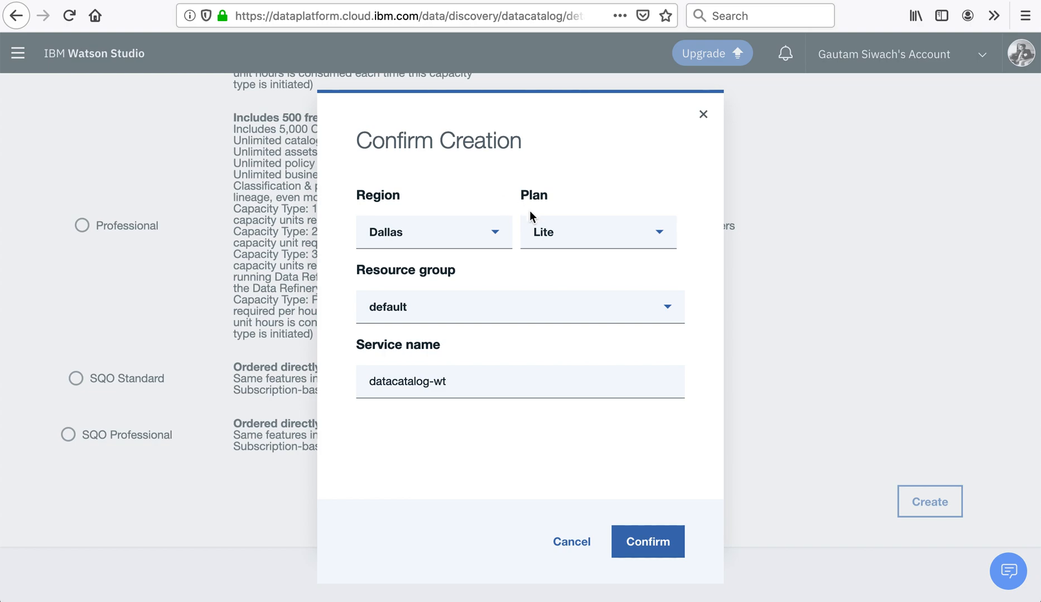
mouse_move(446, 265)
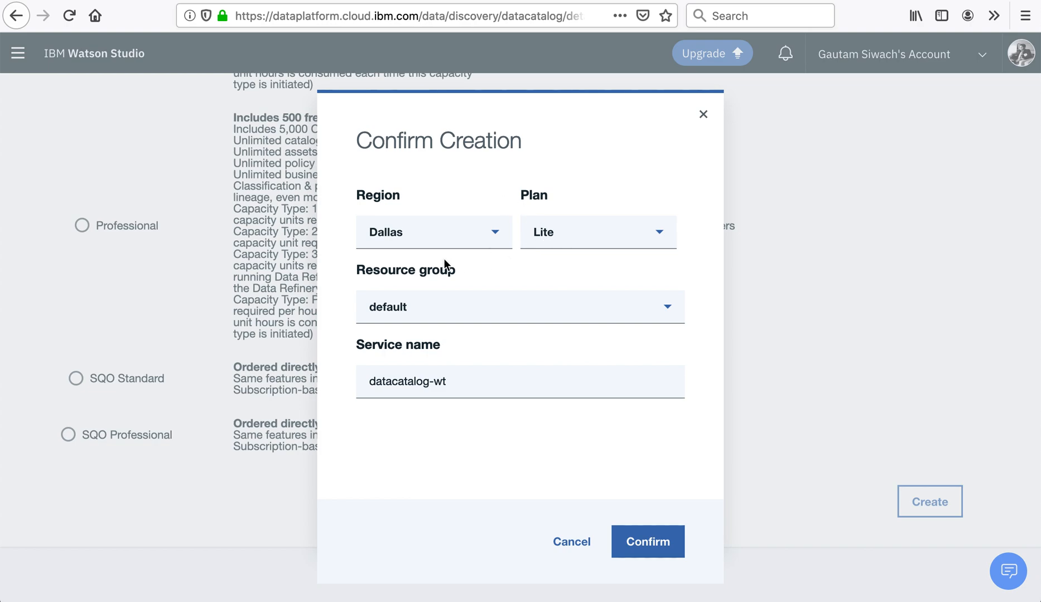
mouse_move(590, 257)
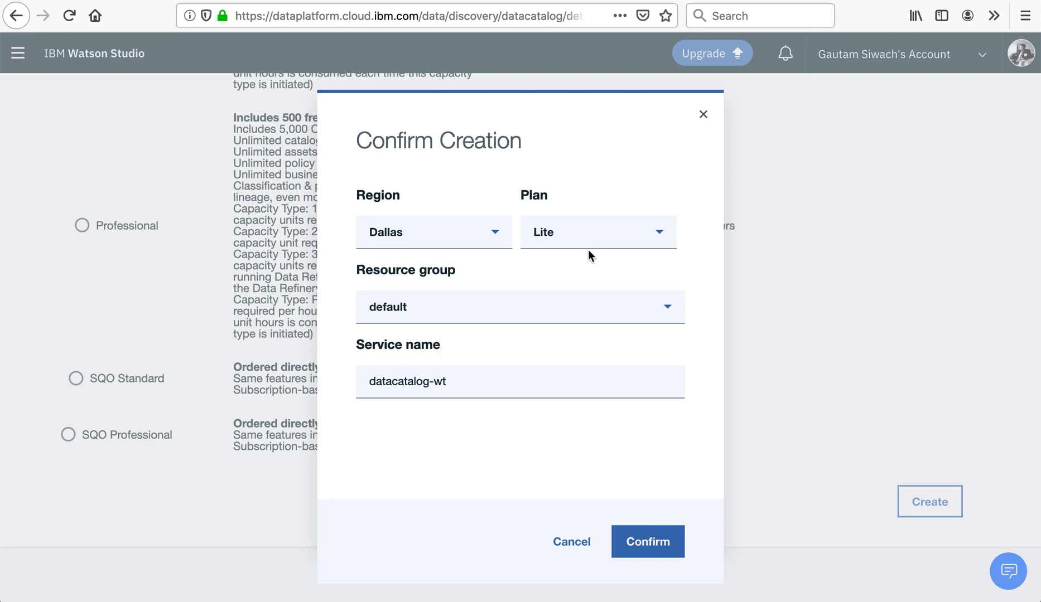
mouse_move(523, 300)
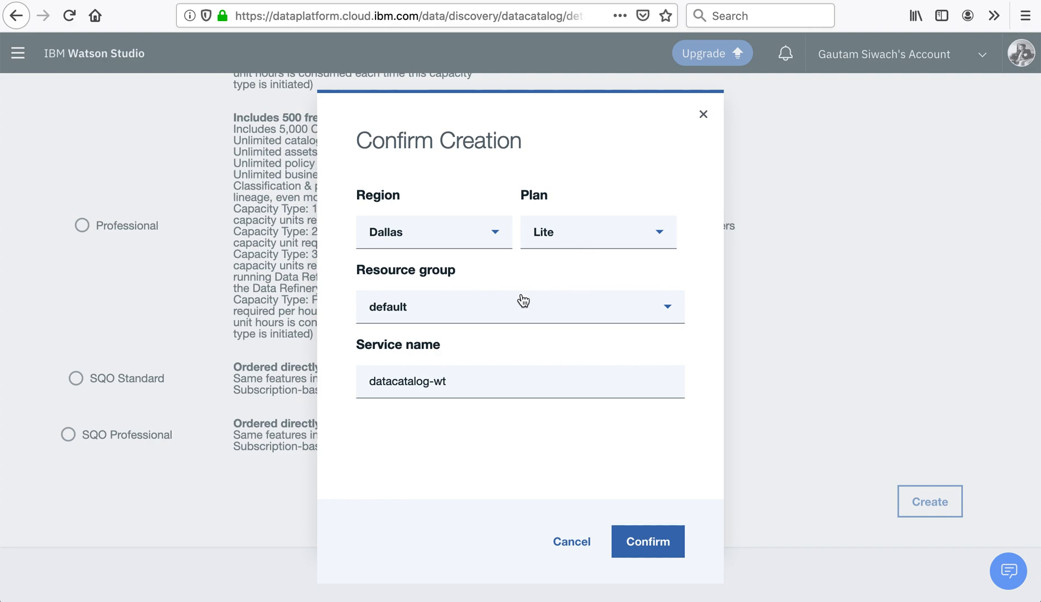
mouse_move(618, 405)
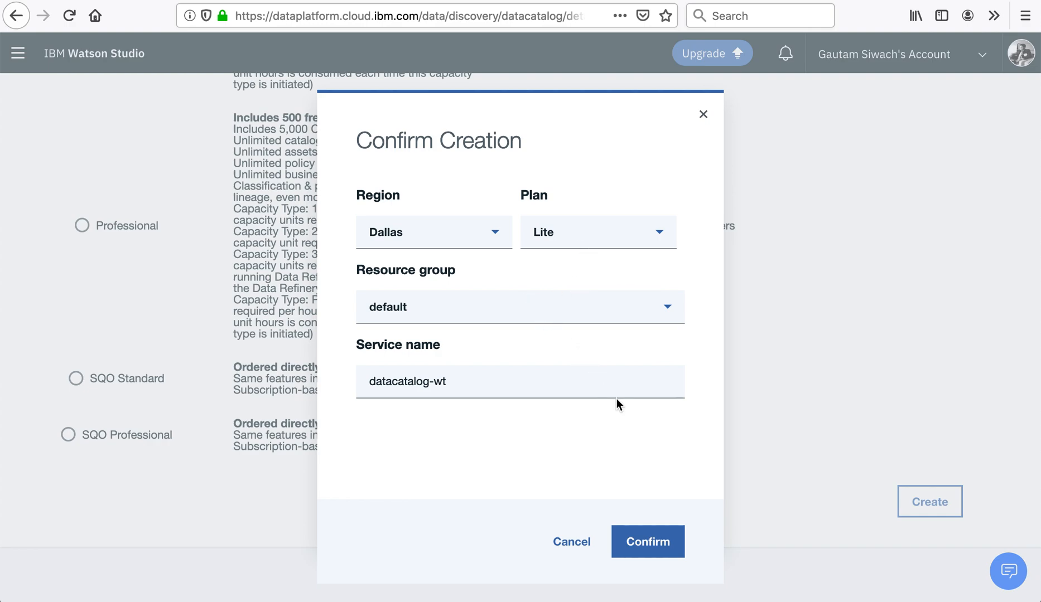
left_click(646, 542)
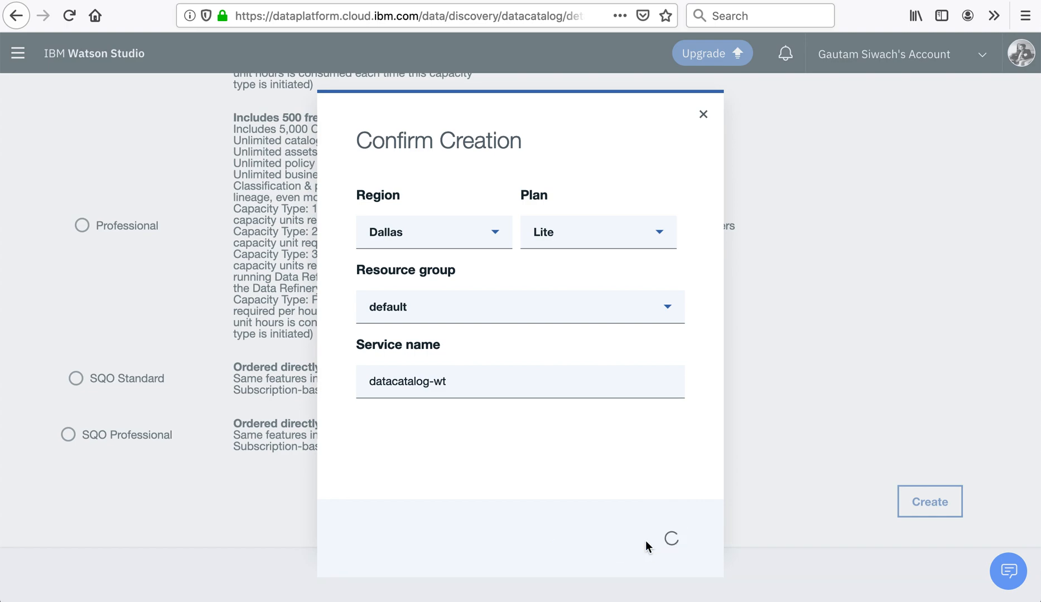